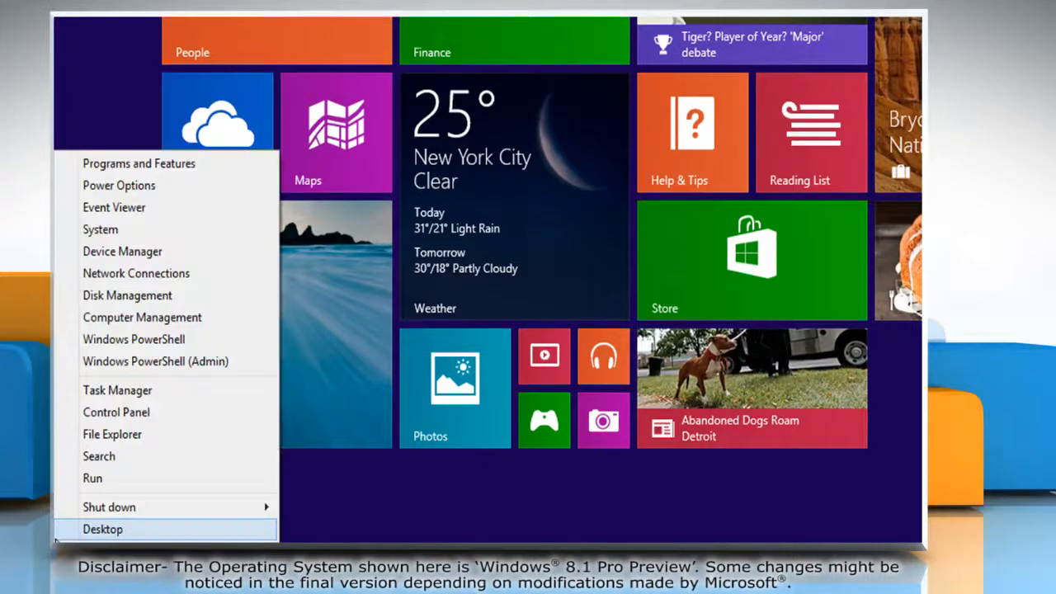
mouse_move(115, 413)
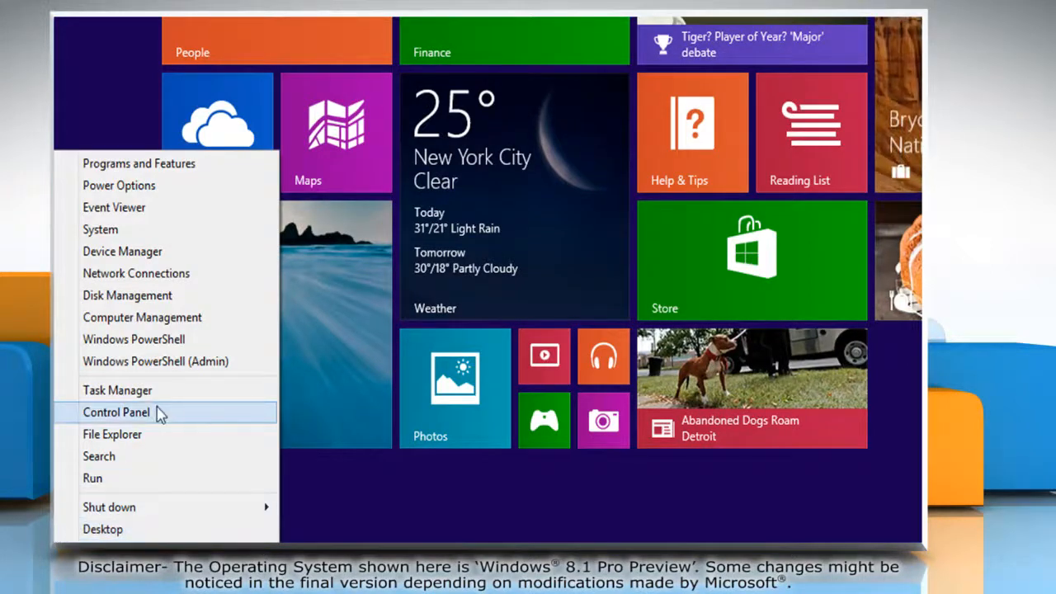
- Launch Control Panel from the Win+X menu into its category home view
click(116, 412)
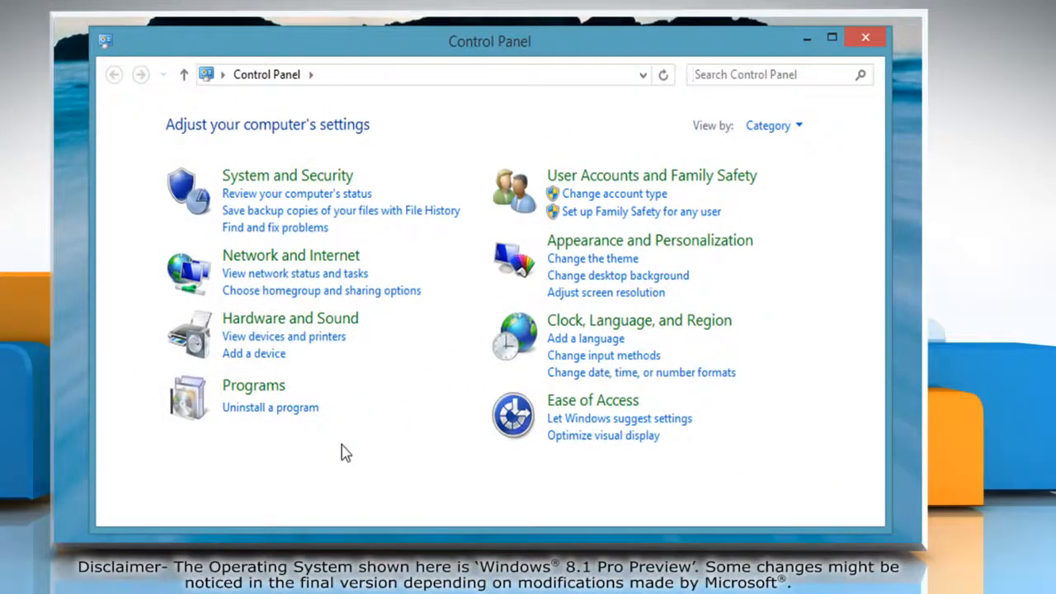
mouse_move(274, 228)
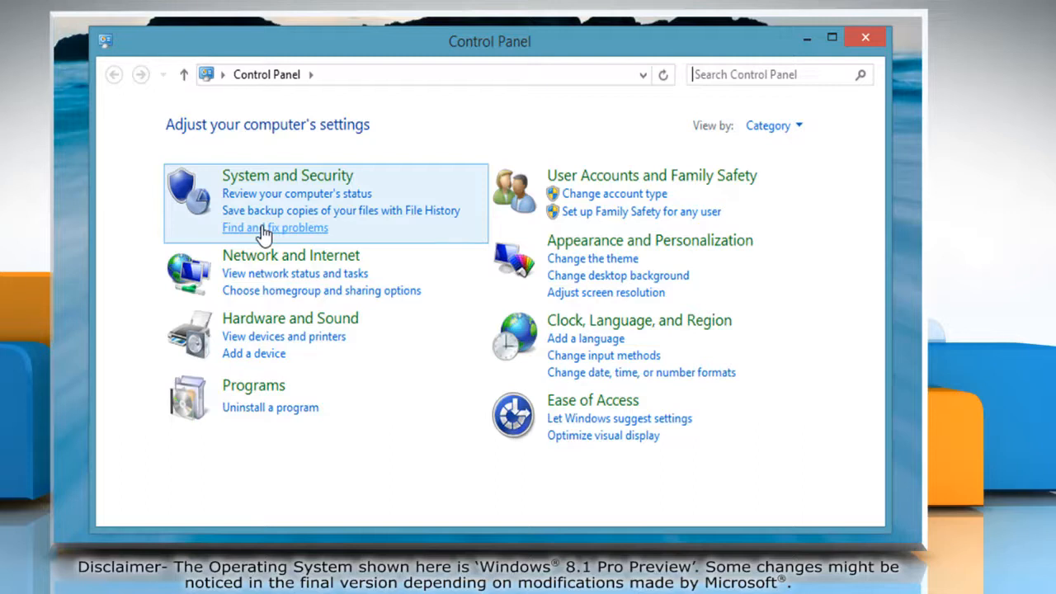
- Reach the full All Categories troubleshooter list via 'Find and fix problems' and 'View all'
click(274, 227)
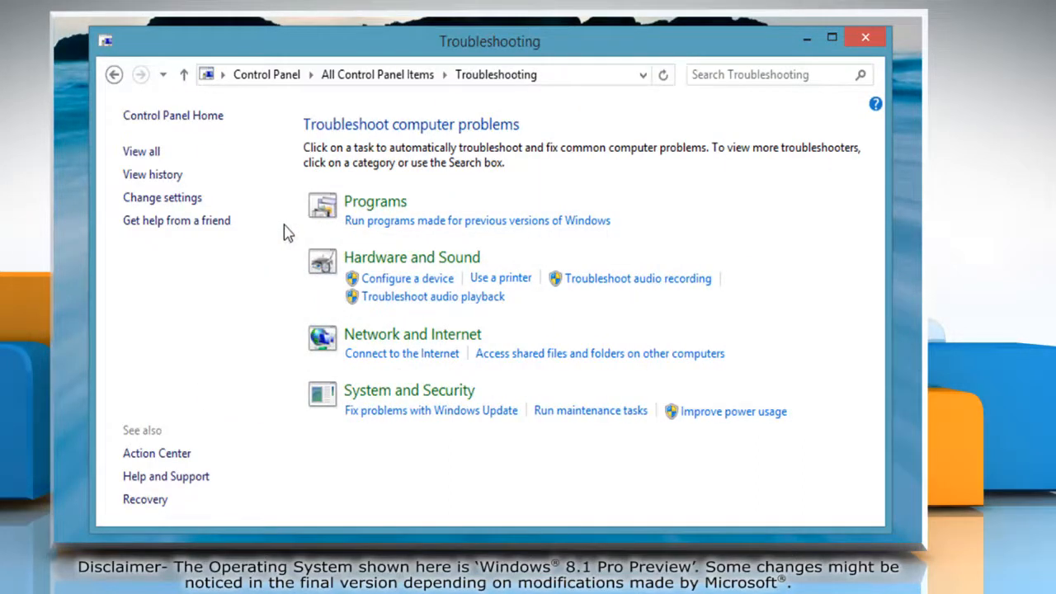
mouse_move(142, 151)
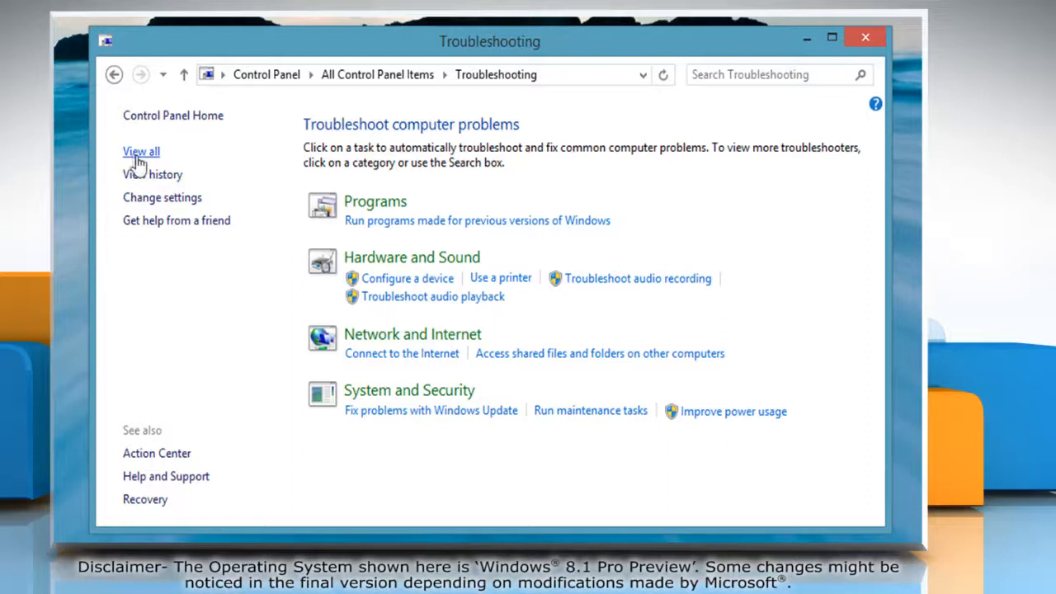
click(142, 152)
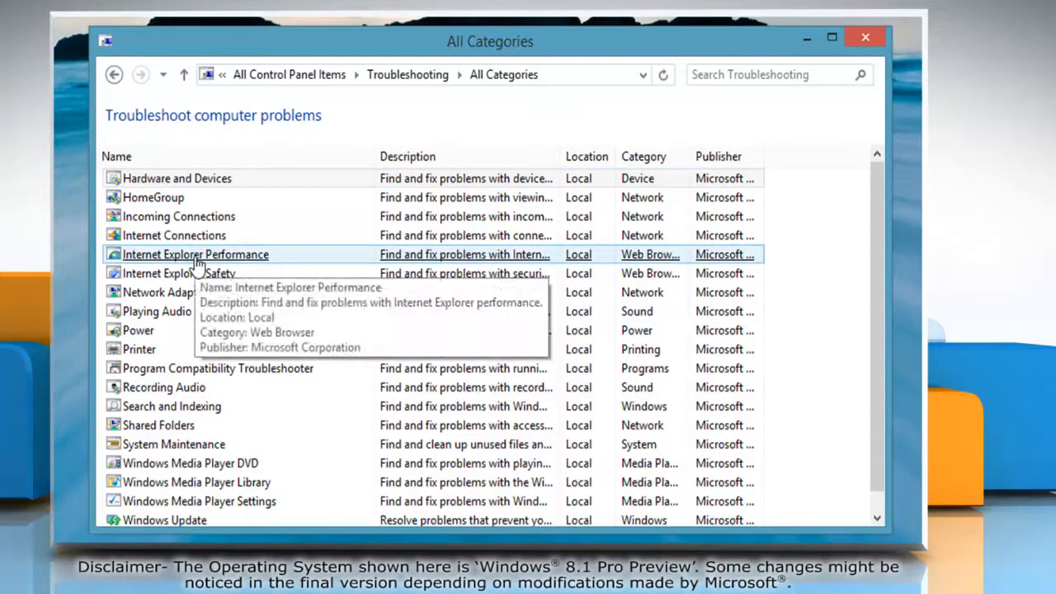
- Run the Internet Explorer Performance troubleshooter, which finds no problem, and close it
double_click(195, 254)
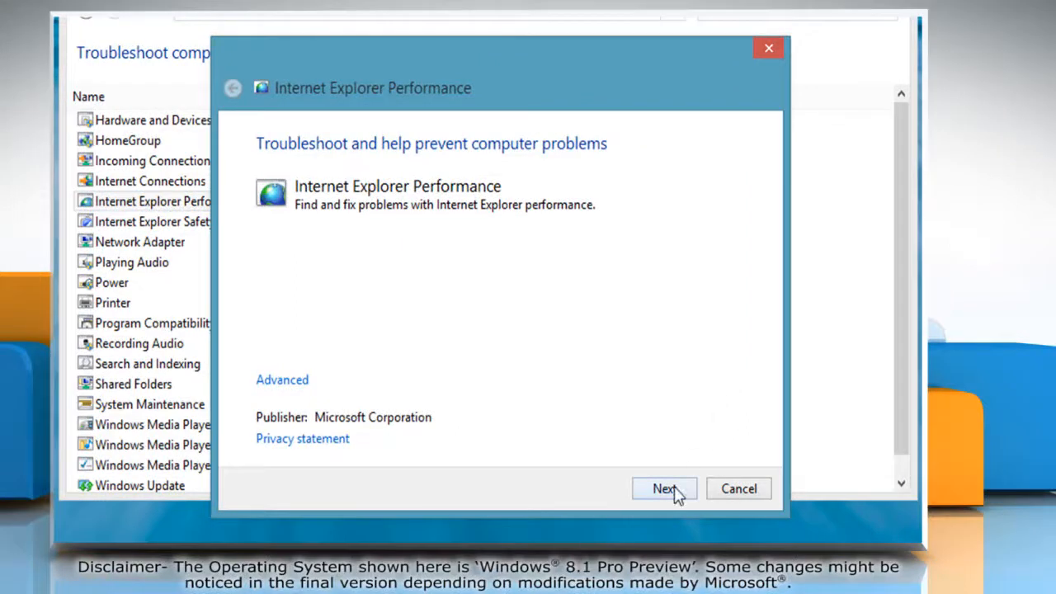
click(663, 489)
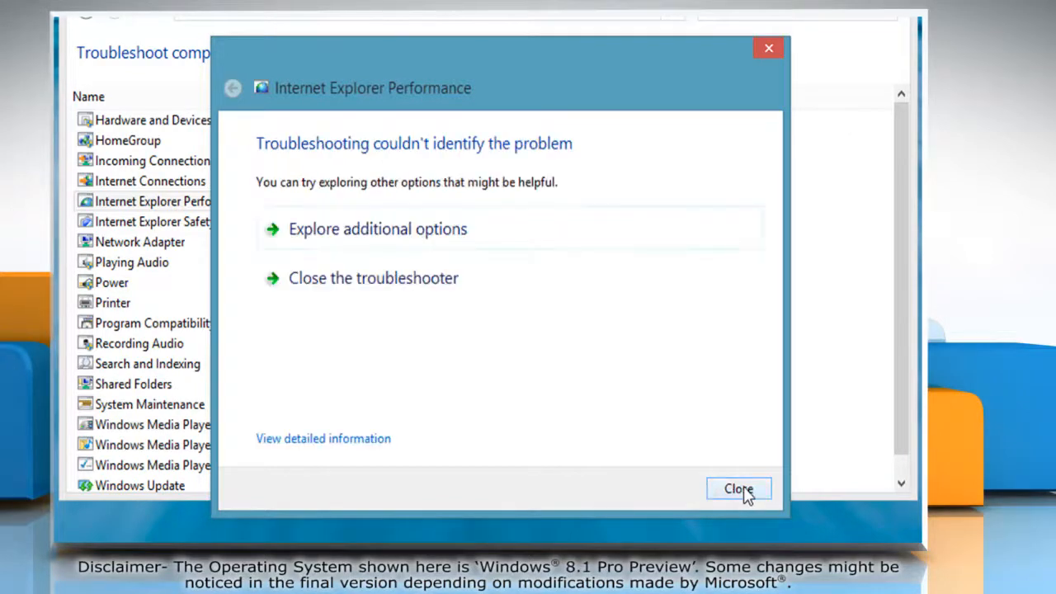
click(740, 489)
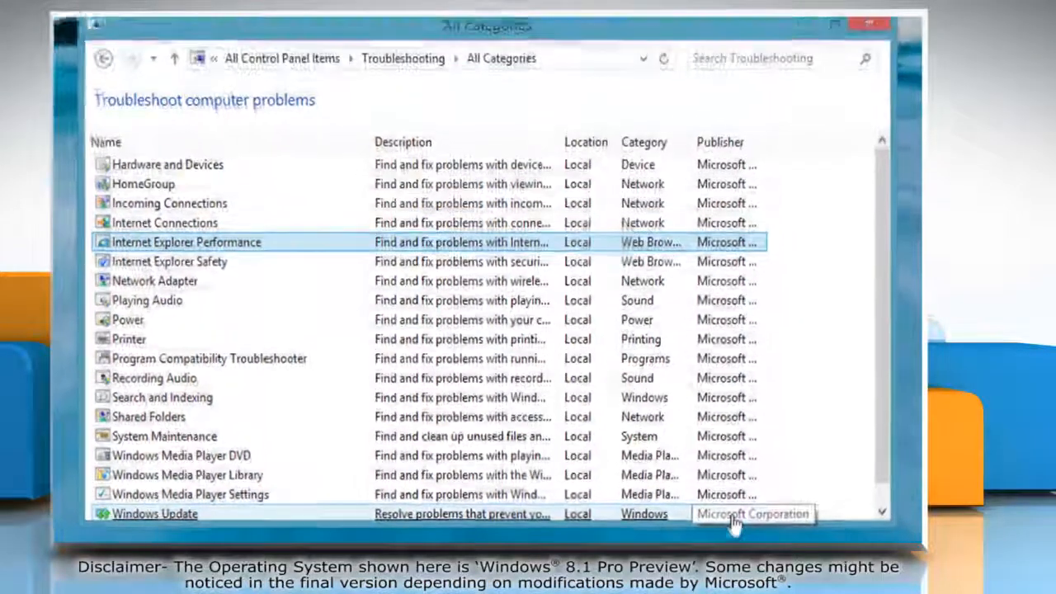